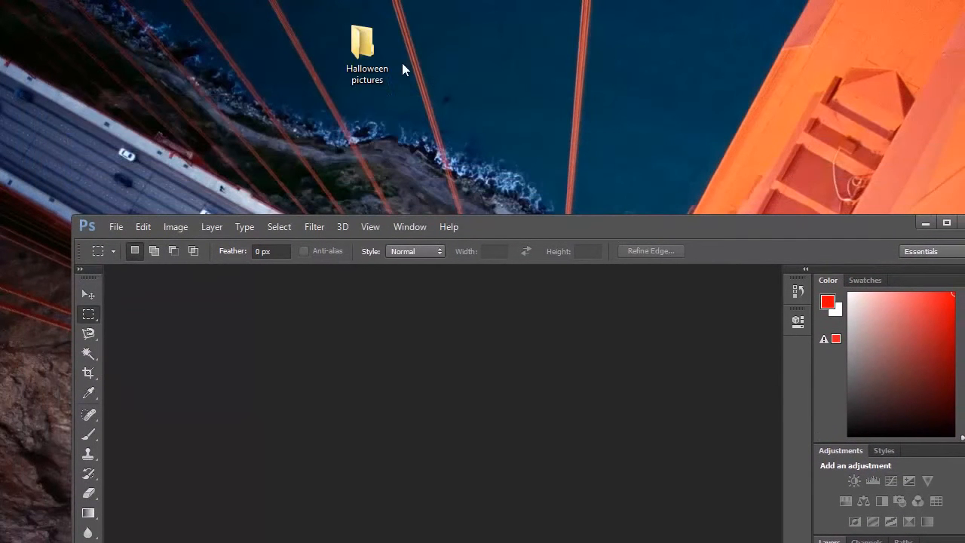
Check the Halloween pictures folder contents and return to Photoshop
{"action": "double_click", "coordinate": [368, 42]}
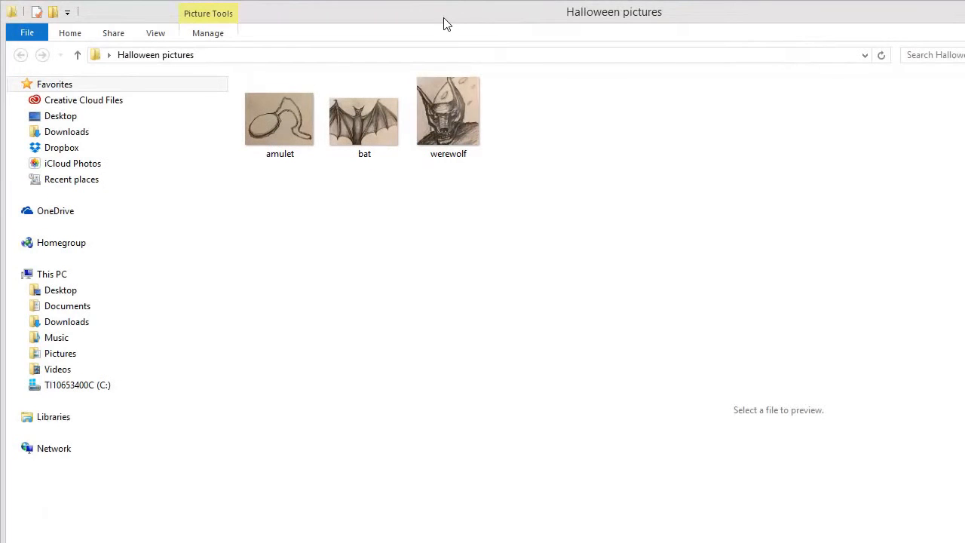
{"action": "mouse_move", "coordinate": [751, 21]}
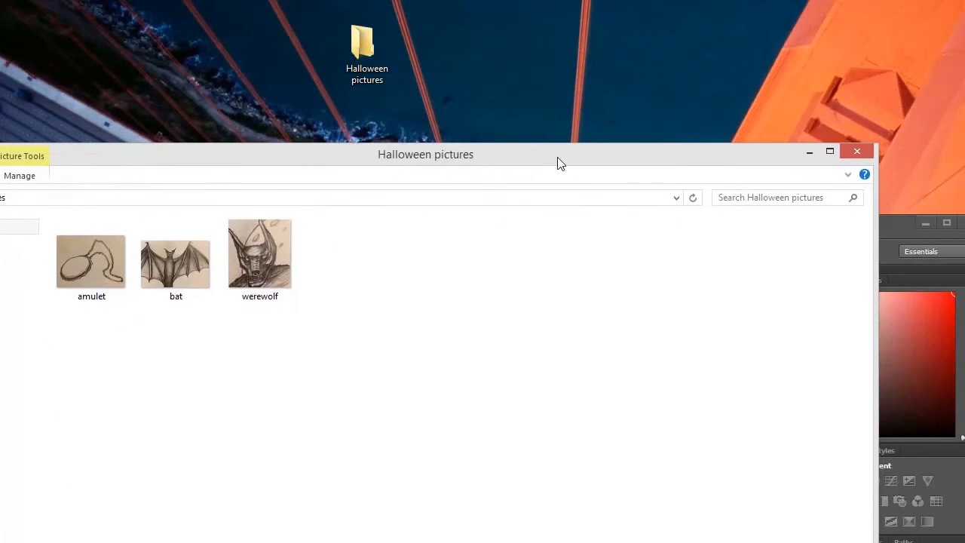
{"action": "mouse_move", "coordinate": [857, 151]}
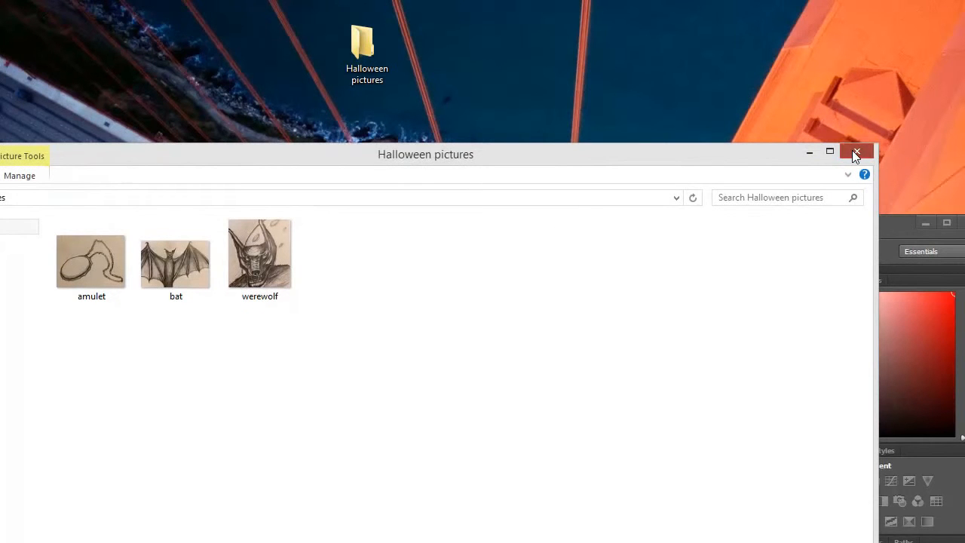
{"action": "left_click", "coordinate": [856, 151]}
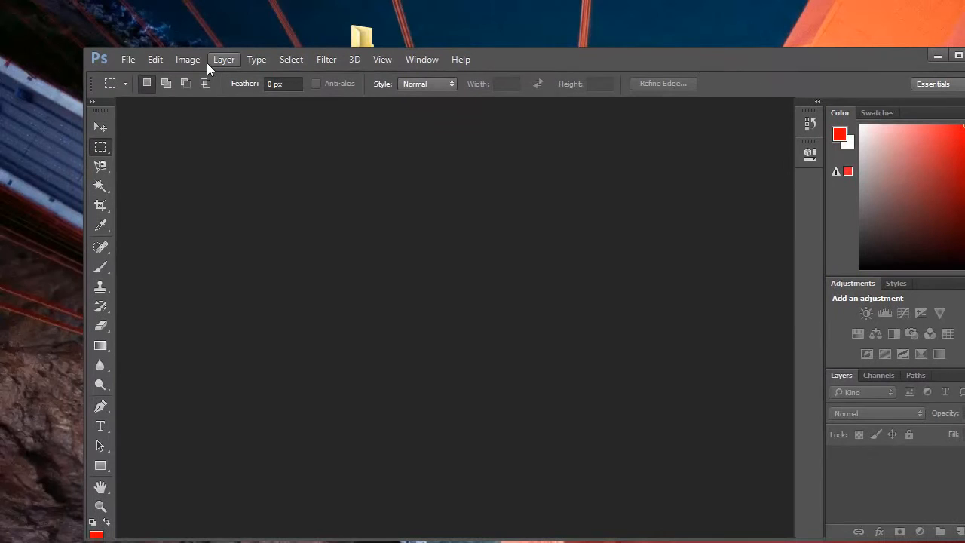
{"action": "mouse_move", "coordinate": [128, 60]}
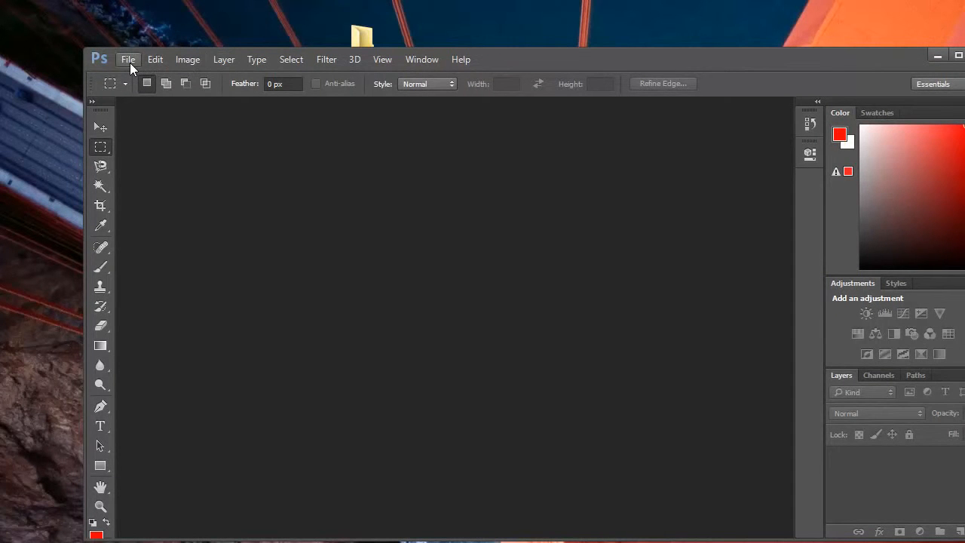
{"action": "left_click", "coordinate": [127, 59]}
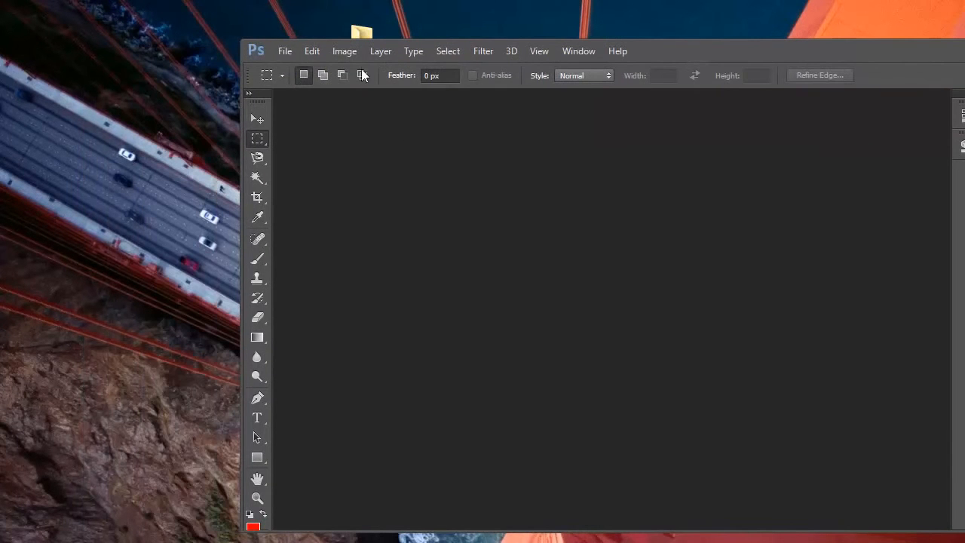
Start File > Automate > PDF Presentation and position its dialog in view
{"action": "left_click", "coordinate": [285, 51]}
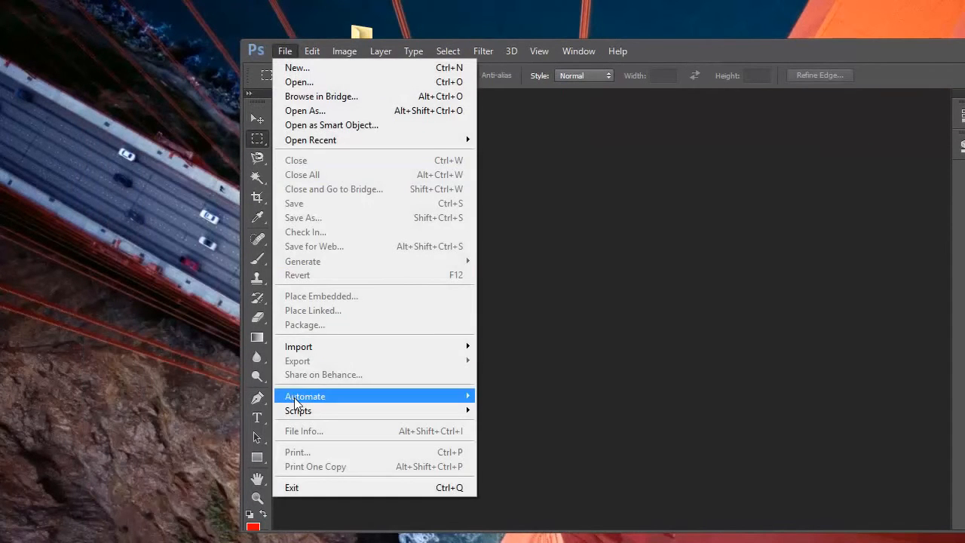
{"action": "left_click", "coordinate": [305, 395]}
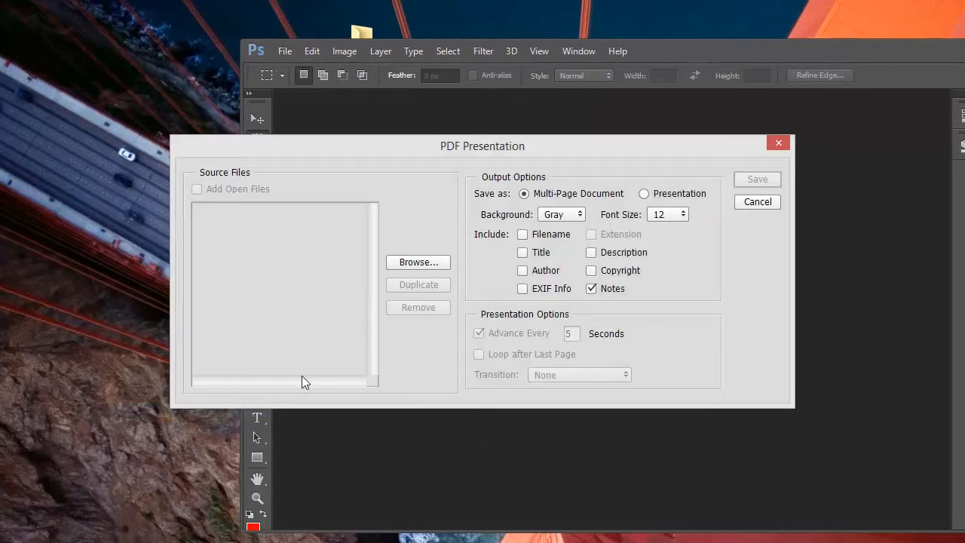
{"action": "left_click_drag", "start_coordinate": [483, 145], "coordinate": [395, 174]}
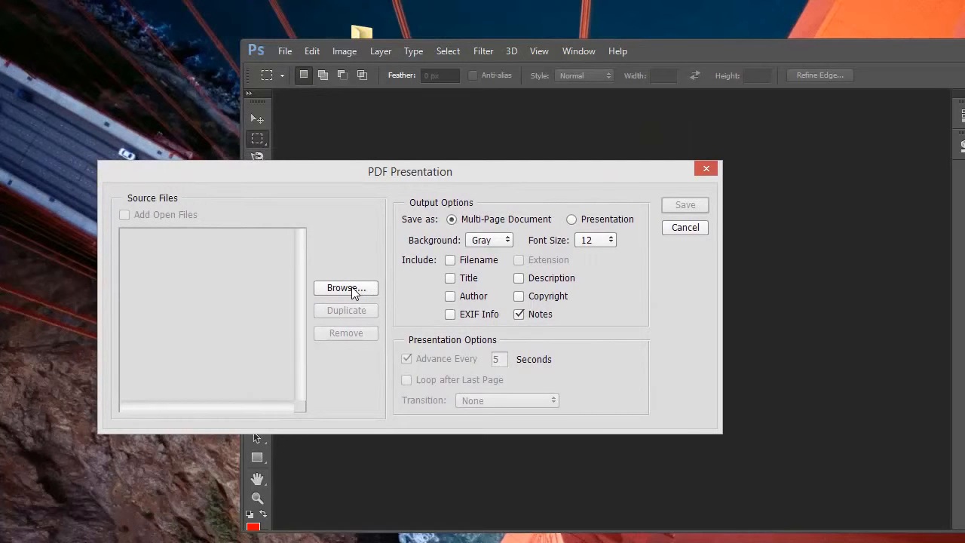
Browse to Desktop > Halloween pictures and add amulet, bat and werewolf as source files
{"action": "left_click", "coordinate": [345, 288]}
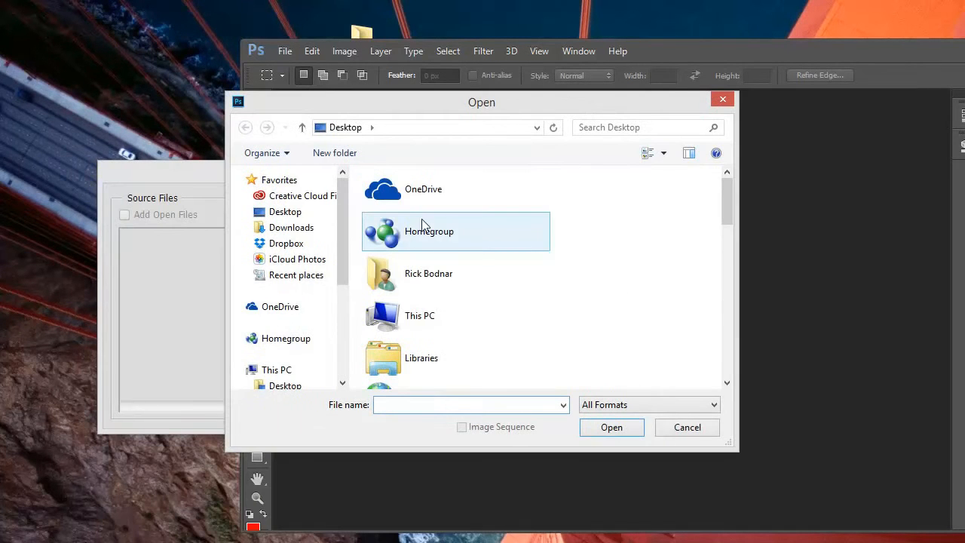
{"action": "left_click", "coordinate": [285, 211]}
{"action": "type", "text": "ap map"}
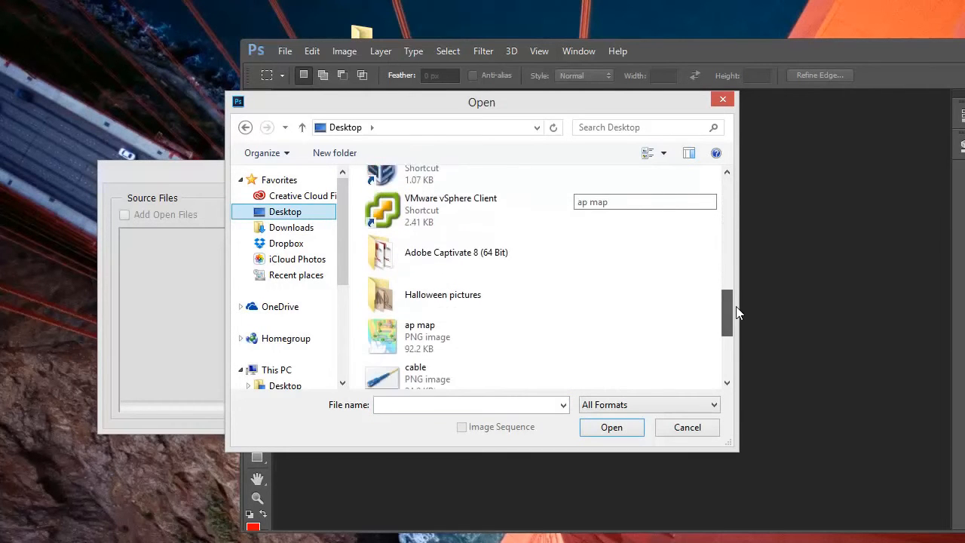
{"action": "double_click", "coordinate": [443, 295]}
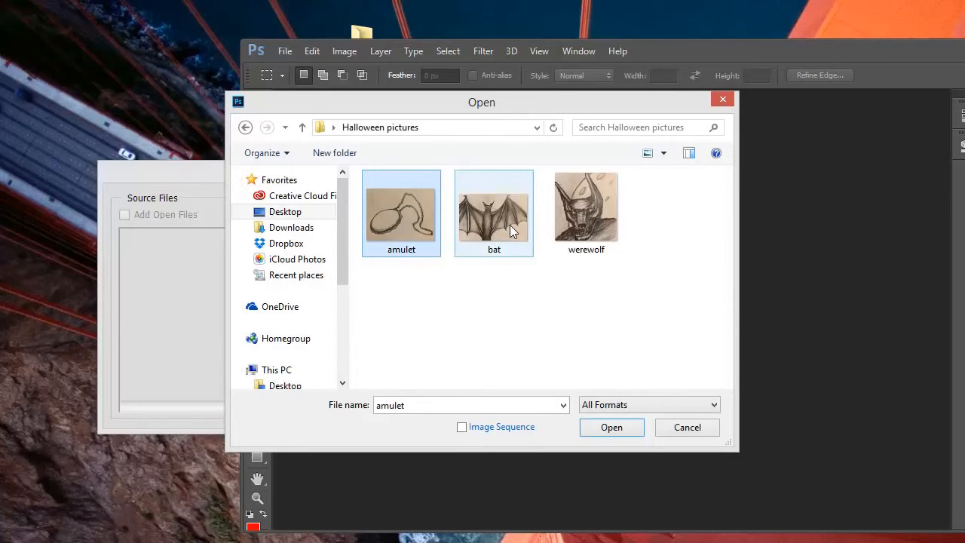
{"action": "left_click", "coordinate": [495, 214]}
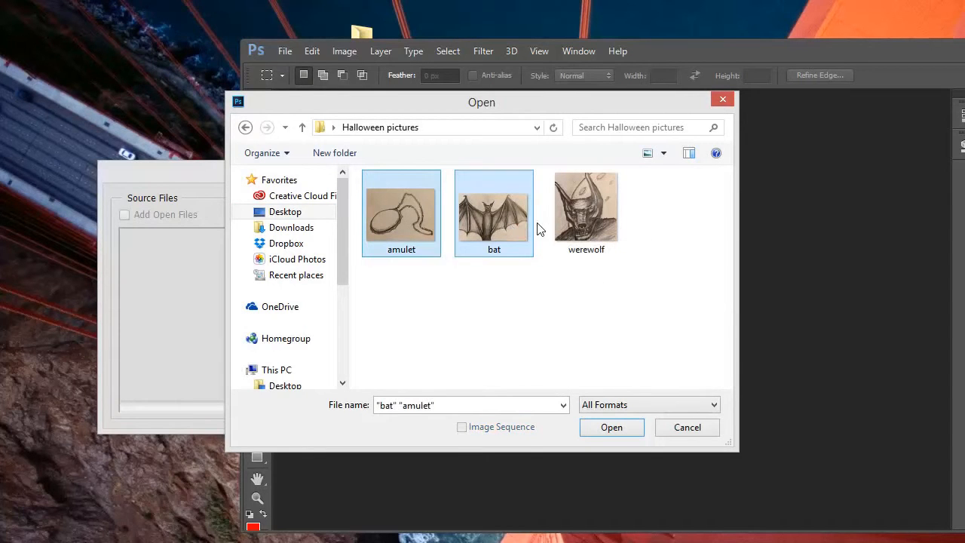
{"action": "left_click", "coordinate": [585, 205]}
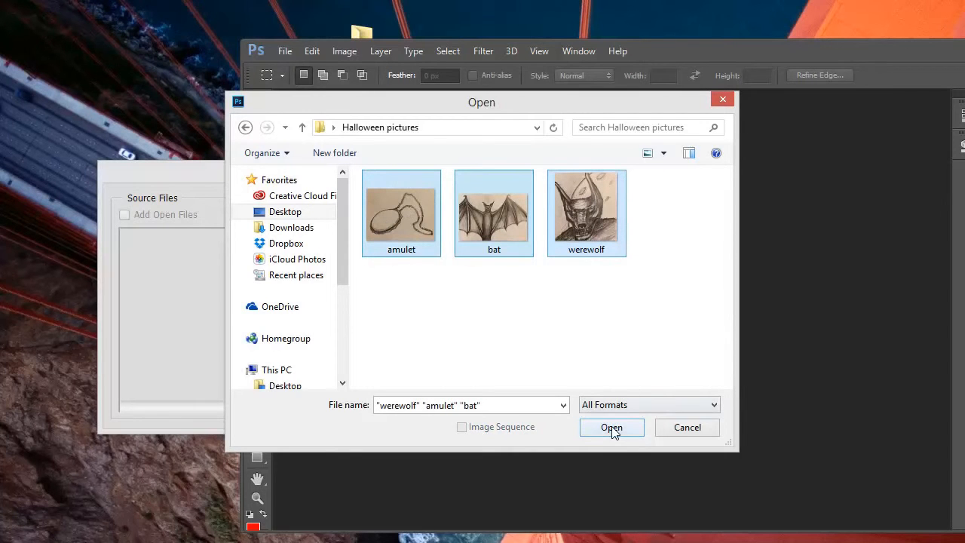
{"action": "left_click", "coordinate": [613, 429]}
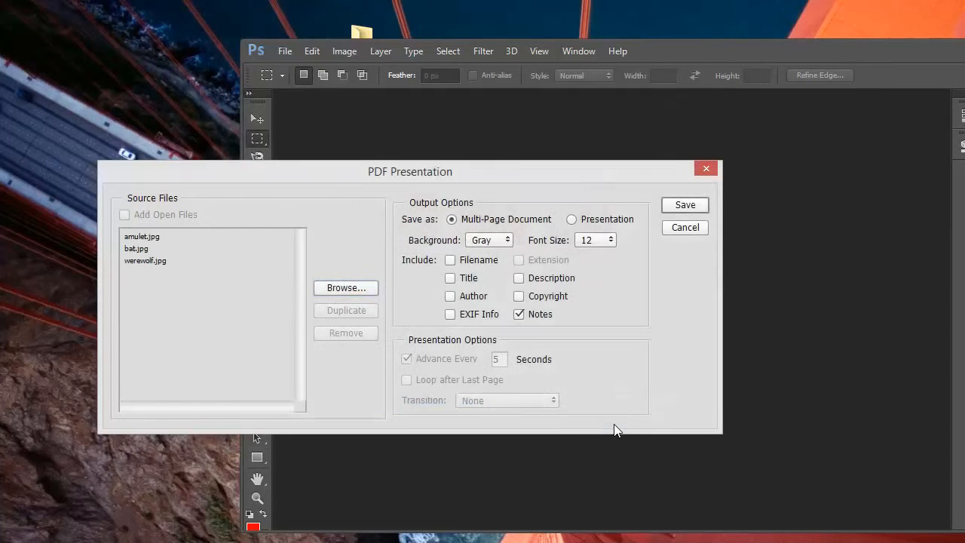
{"action": "mouse_move", "coordinate": [139, 247]}
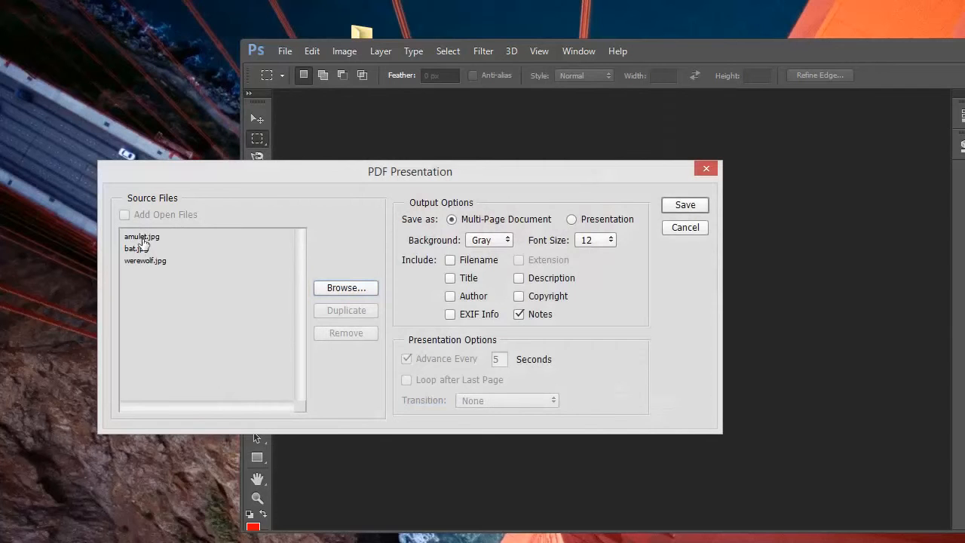
{"action": "mouse_move", "coordinate": [154, 262]}
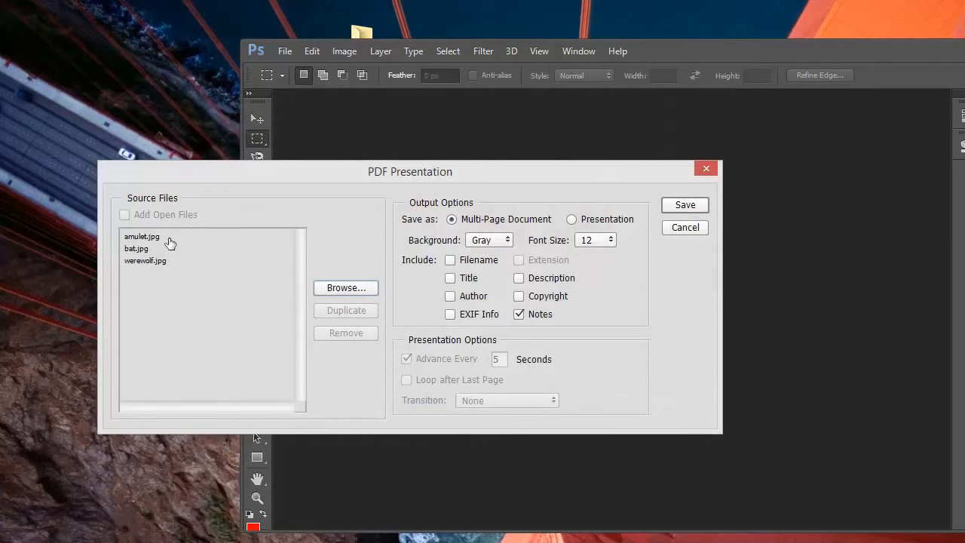
{"action": "mouse_move", "coordinate": [165, 271]}
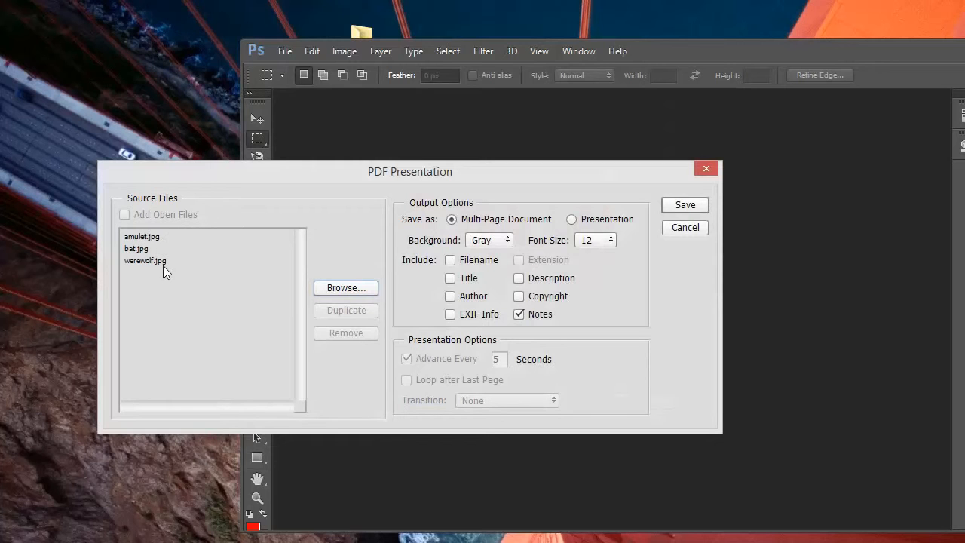
{"action": "mouse_move", "coordinate": [158, 264]}
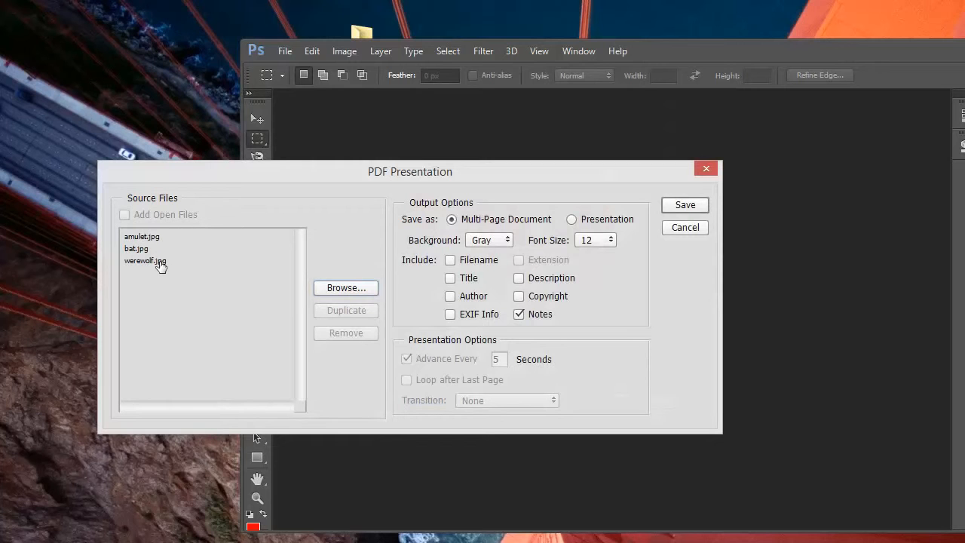
{"action": "mouse_move", "coordinate": [144, 260]}
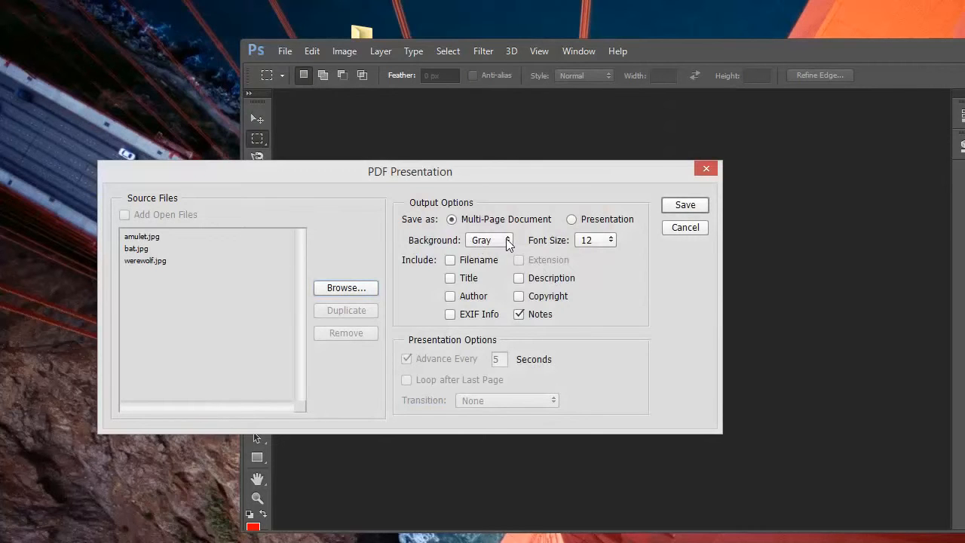
{"action": "mouse_move", "coordinate": [452, 250]}
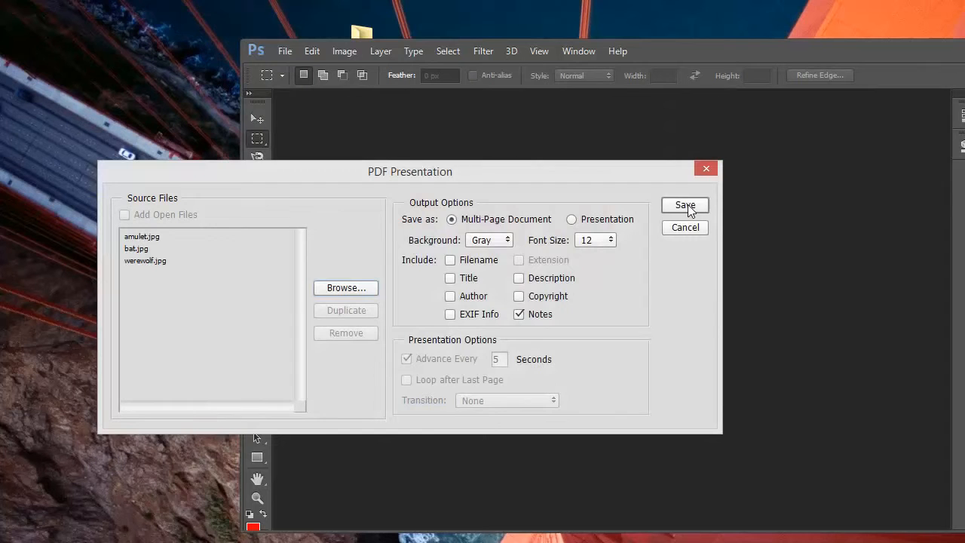
{"action": "left_click", "coordinate": [685, 205]}
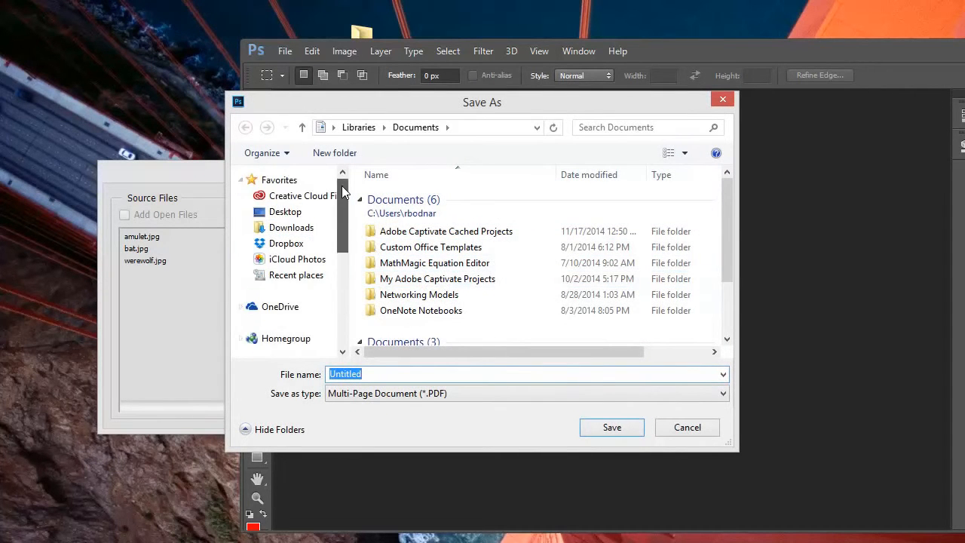
Save the PDF as 'Halloween pictures' inside the Desktop's Halloween pictures folder
{"action": "left_click", "coordinate": [285, 211]}
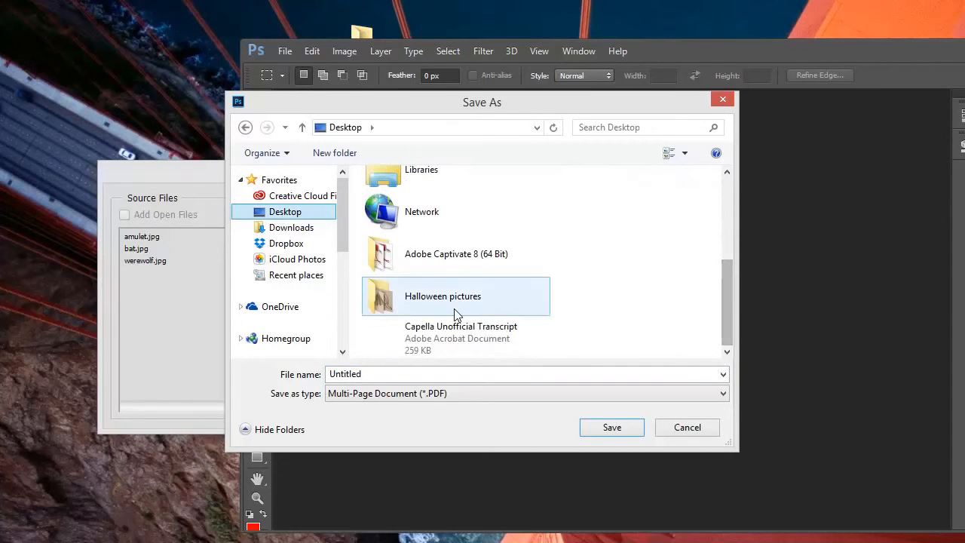
{"action": "double_click", "coordinate": [443, 296]}
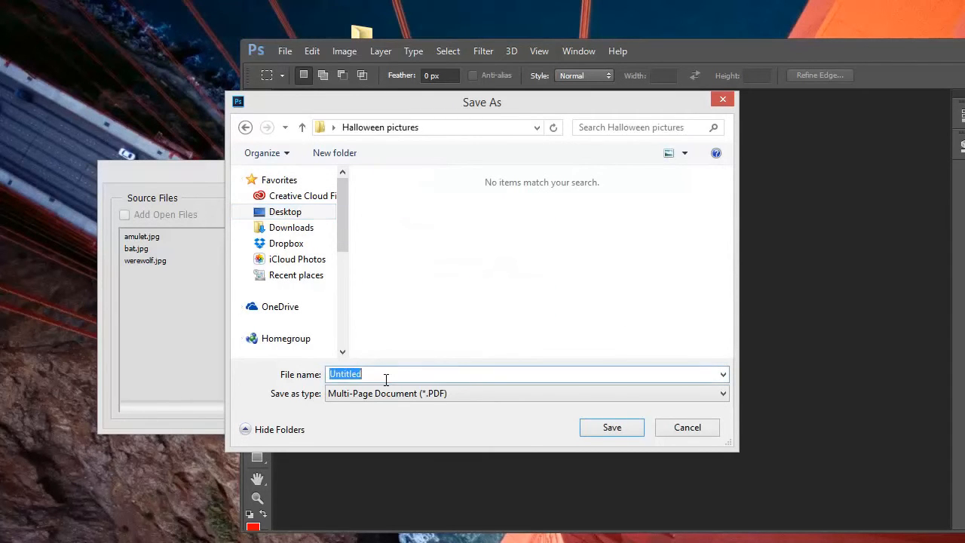
{"action": "type", "text": "H"}
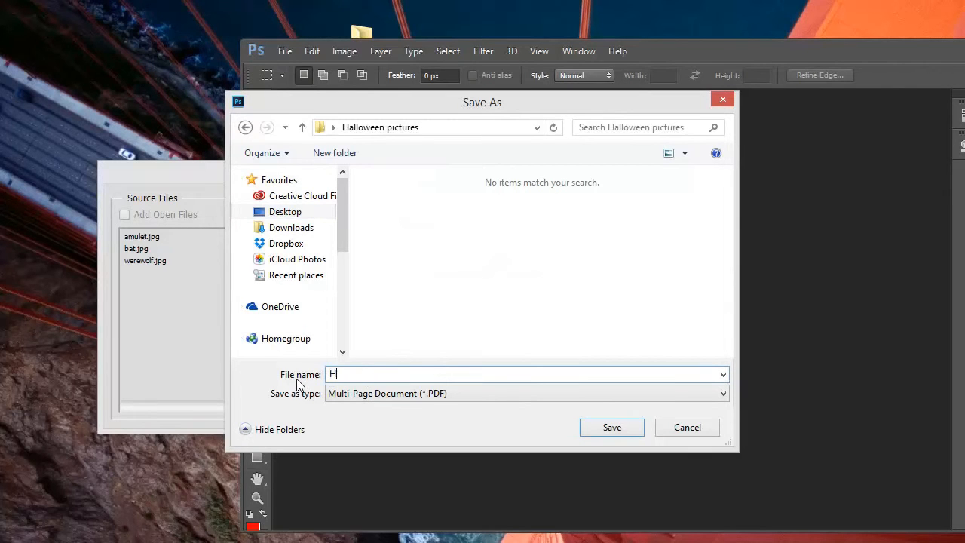
{"action": "type", "text": "alloween"}
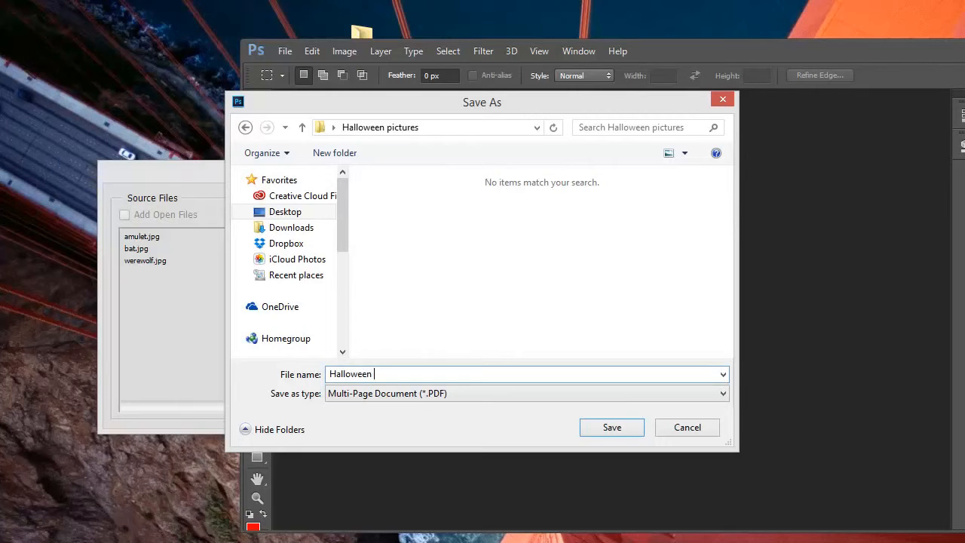
{"action": "type", "text": "pictures"}
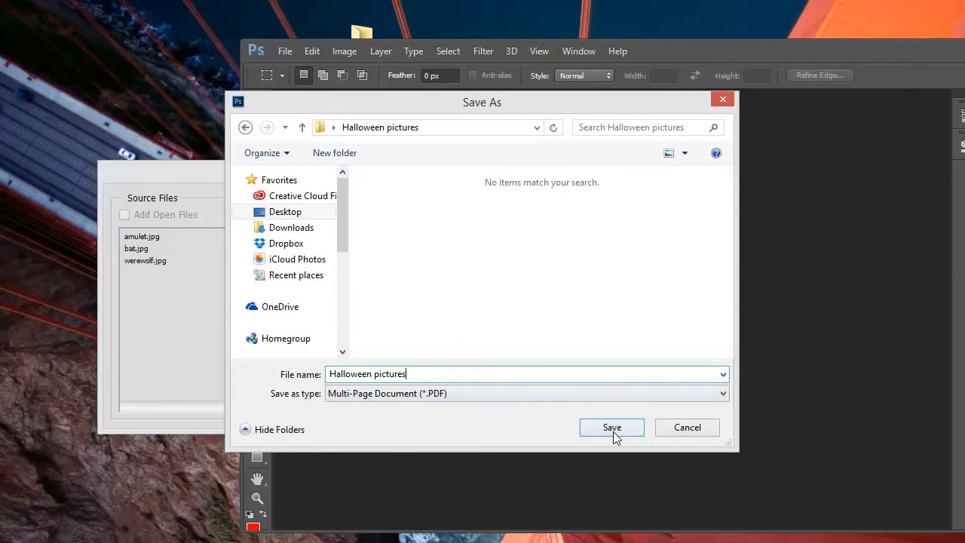
{"action": "left_click", "coordinate": [613, 428]}
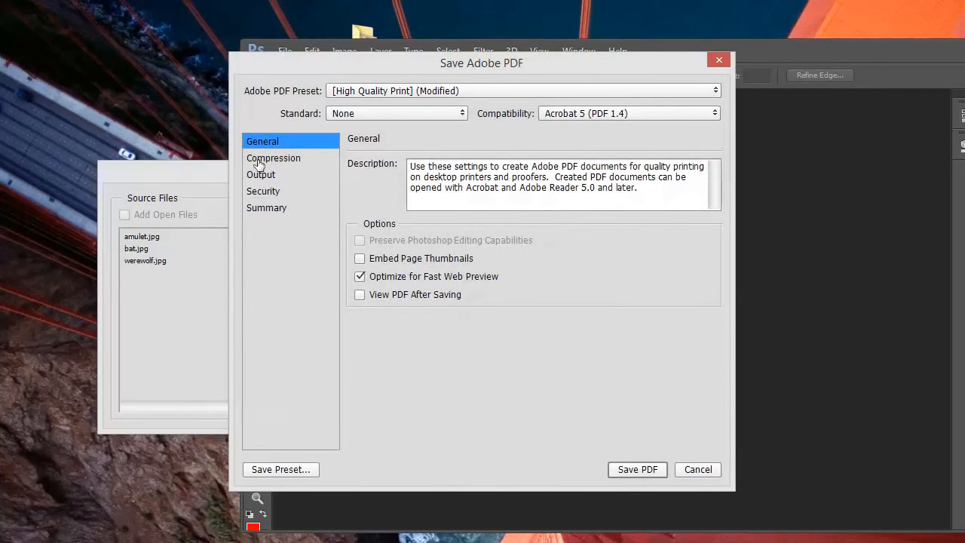
Review Output, Security and Summary, leave the open password off, and save the PDF
{"action": "left_click", "coordinate": [261, 175]}
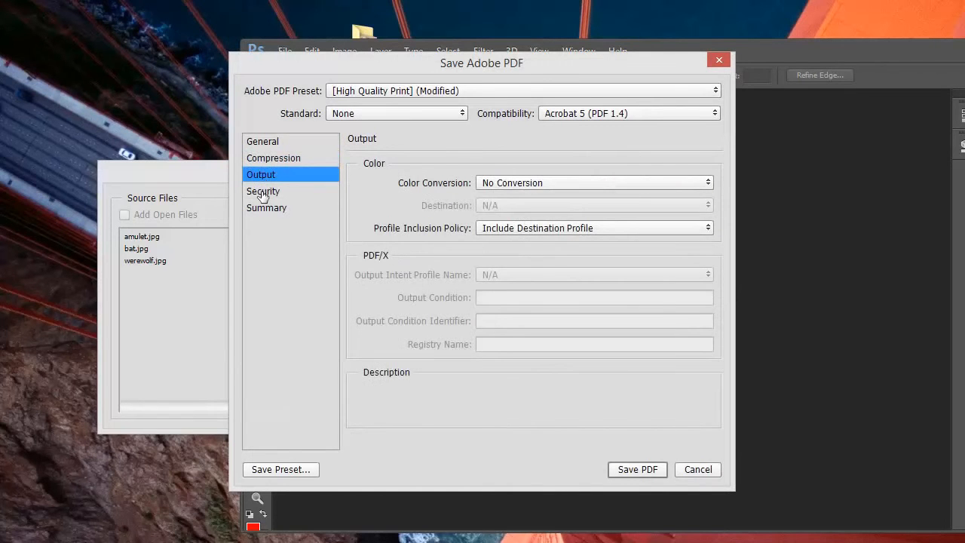
{"action": "left_click", "coordinate": [262, 190]}
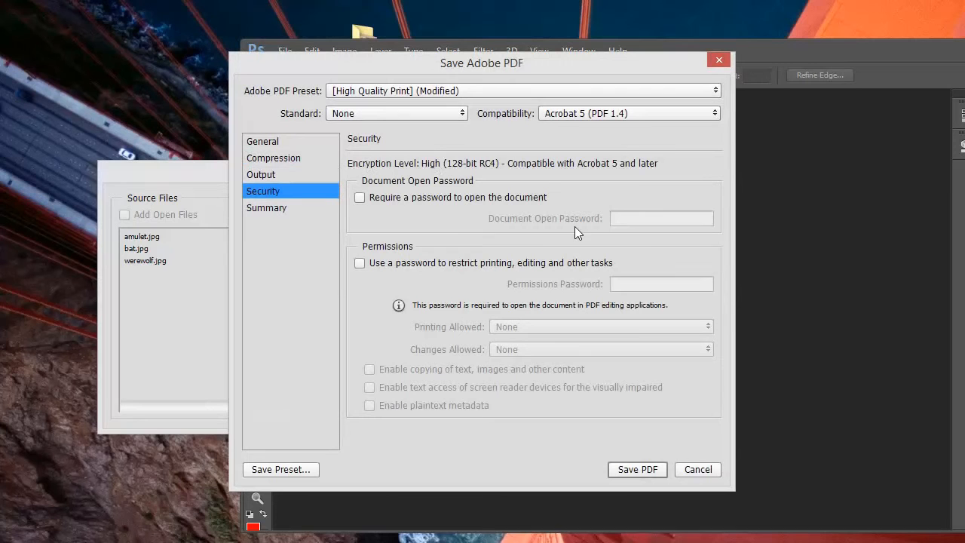
{"action": "mouse_move", "coordinate": [536, 221]}
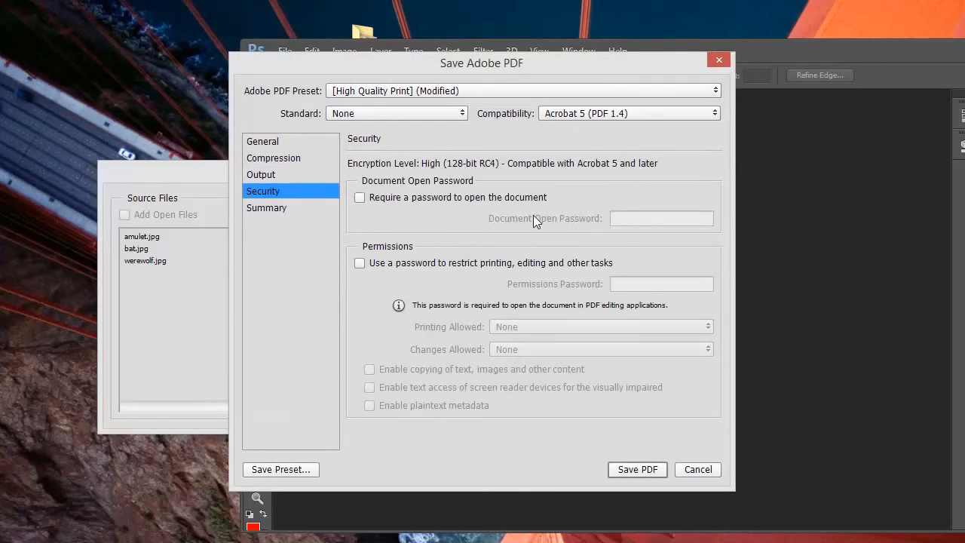
{"action": "left_click", "coordinate": [359, 197]}
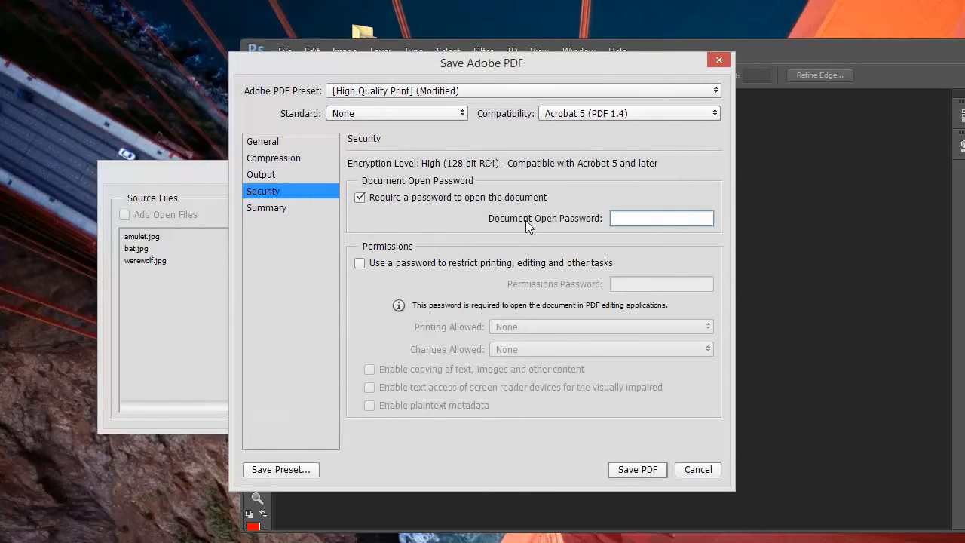
{"action": "left_click", "coordinate": [359, 196]}
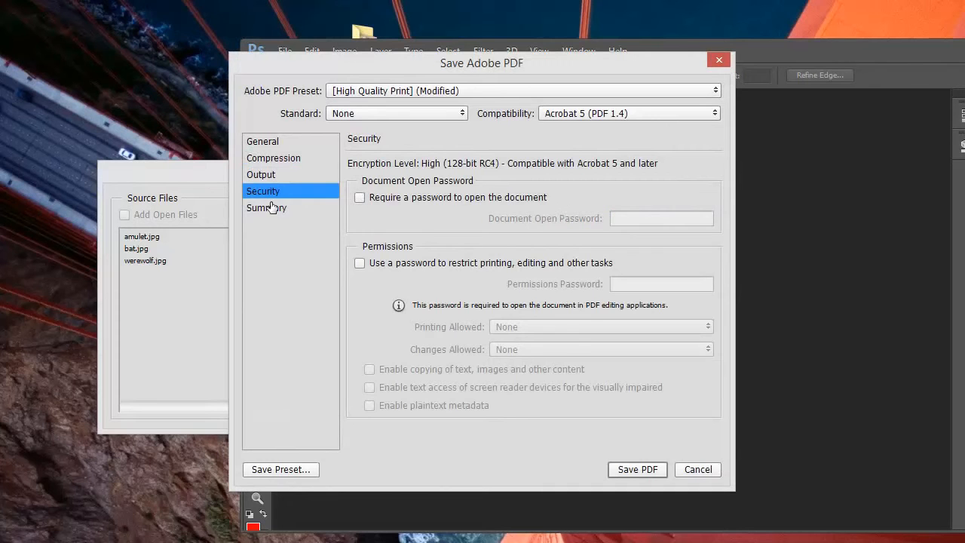
{"action": "left_click", "coordinate": [266, 208]}
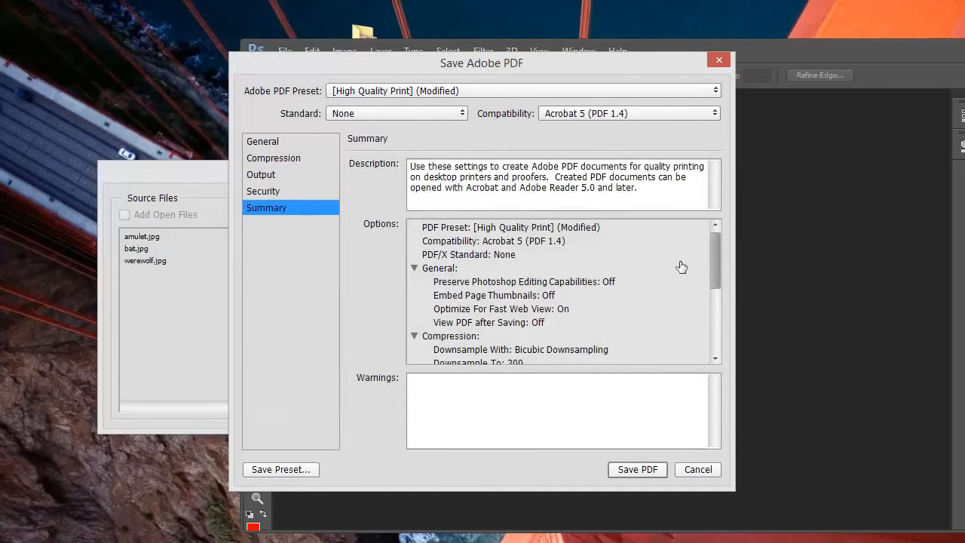
{"action": "mouse_move", "coordinate": [642, 477]}
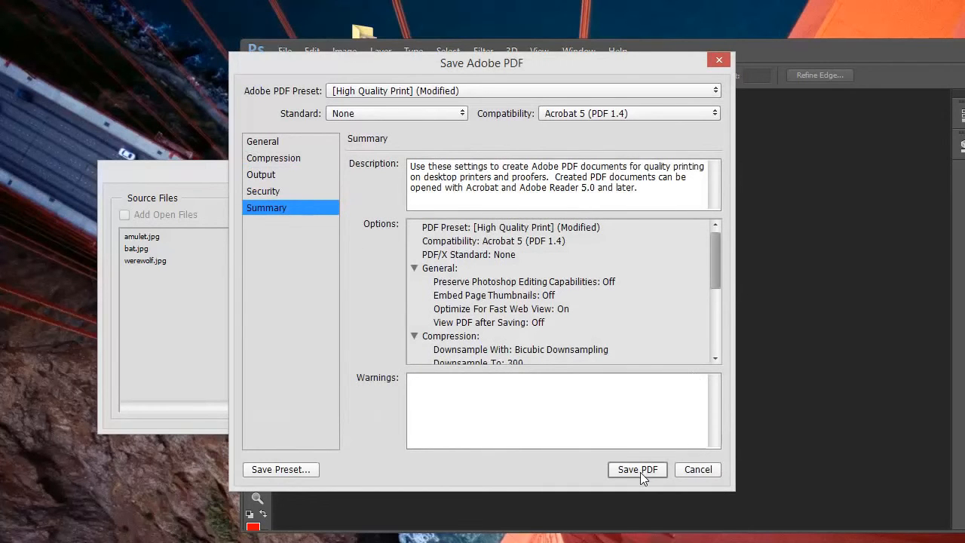
{"action": "left_click", "coordinate": [637, 469]}
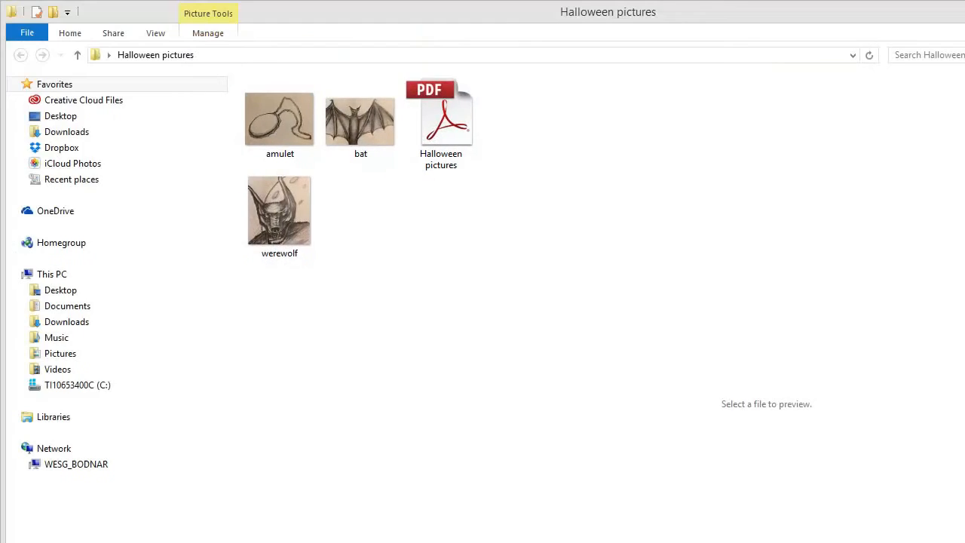
Preview and open the Halloween pictures PDF from the folder in Adobe Reader
{"action": "left_click", "coordinate": [360, 121]}
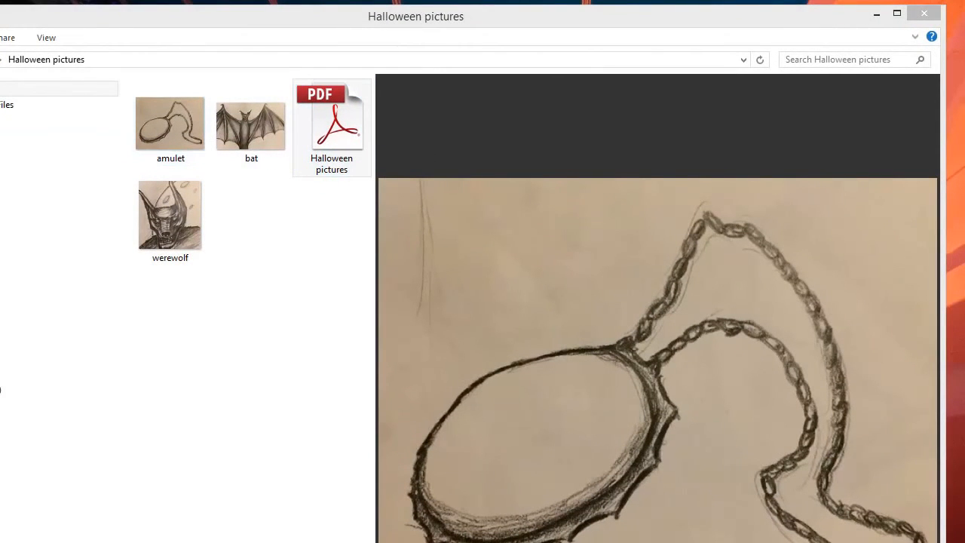
{"action": "double_click", "coordinate": [332, 120]}
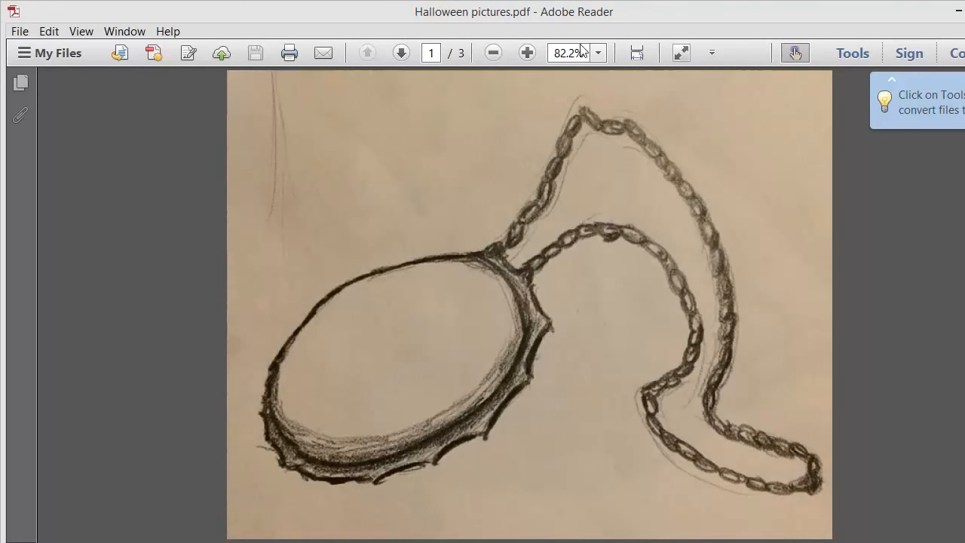
{"action": "mouse_move", "coordinate": [401, 51]}
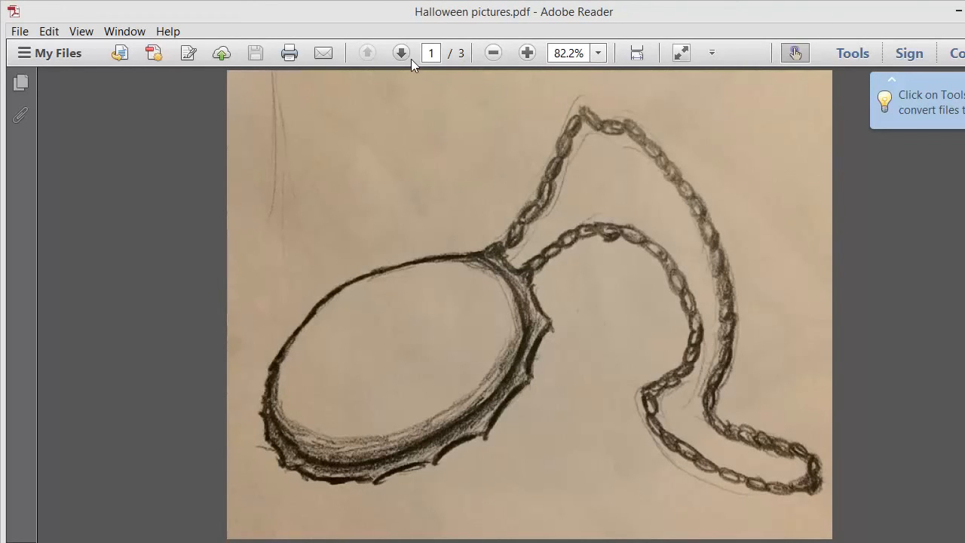
Page from the amulet through the bat to the werewolf drawing on page 3 of 3
{"action": "left_click", "coordinate": [401, 53]}
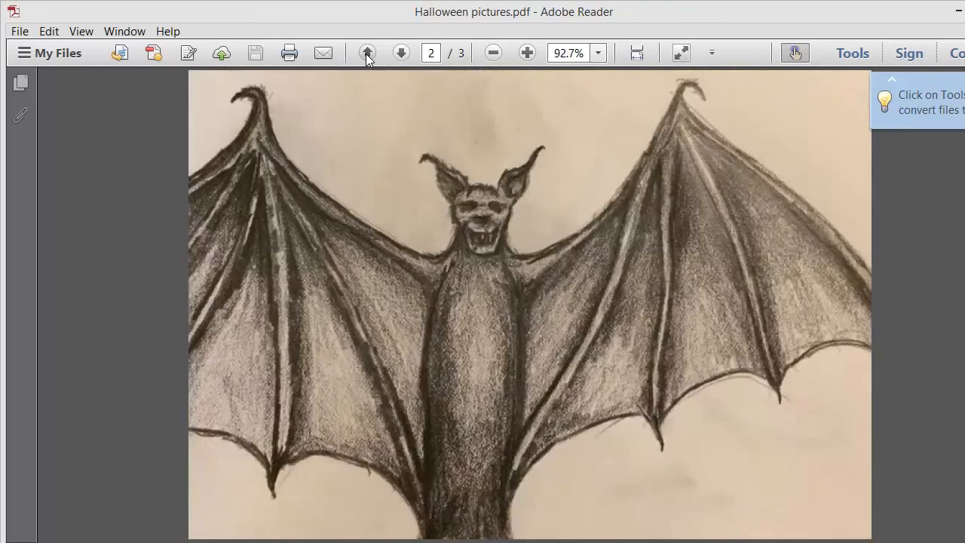
{"action": "left_click", "coordinate": [368, 52]}
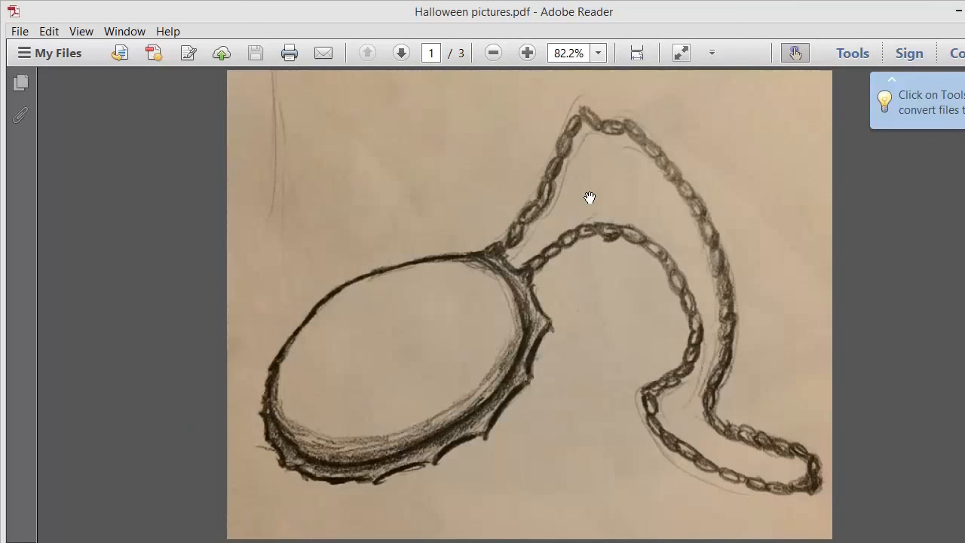
{"action": "left_click", "coordinate": [401, 53]}
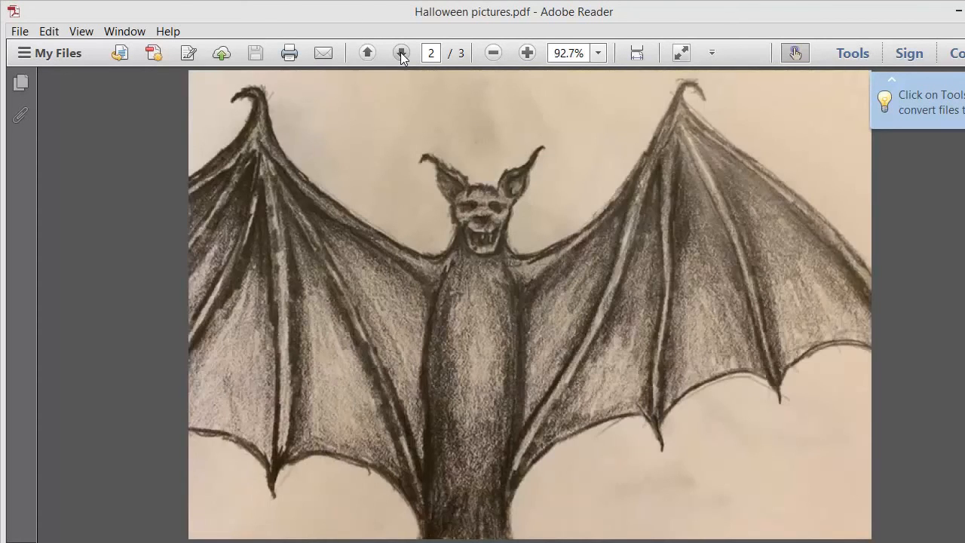
{"action": "left_click", "coordinate": [401, 53]}
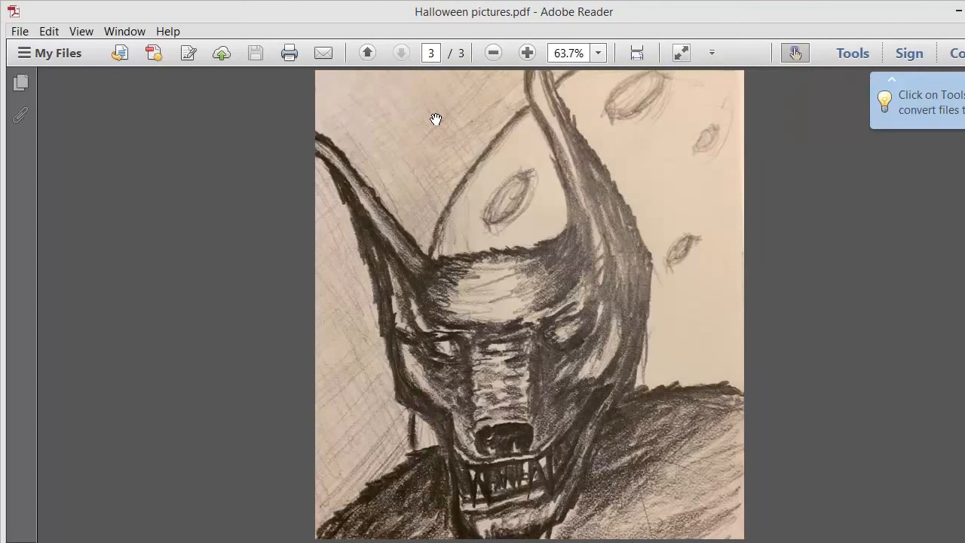